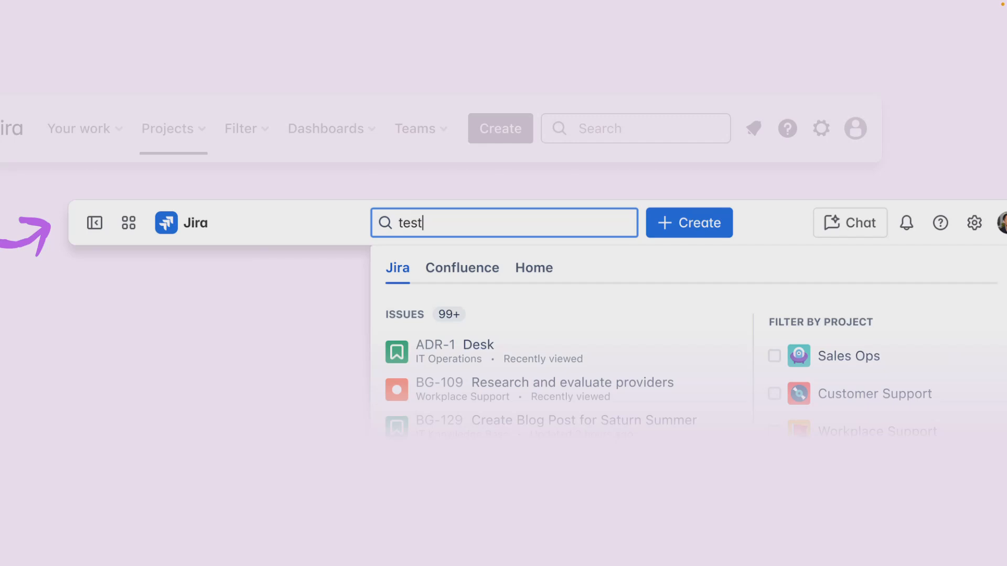
mouse_move(352, 166)
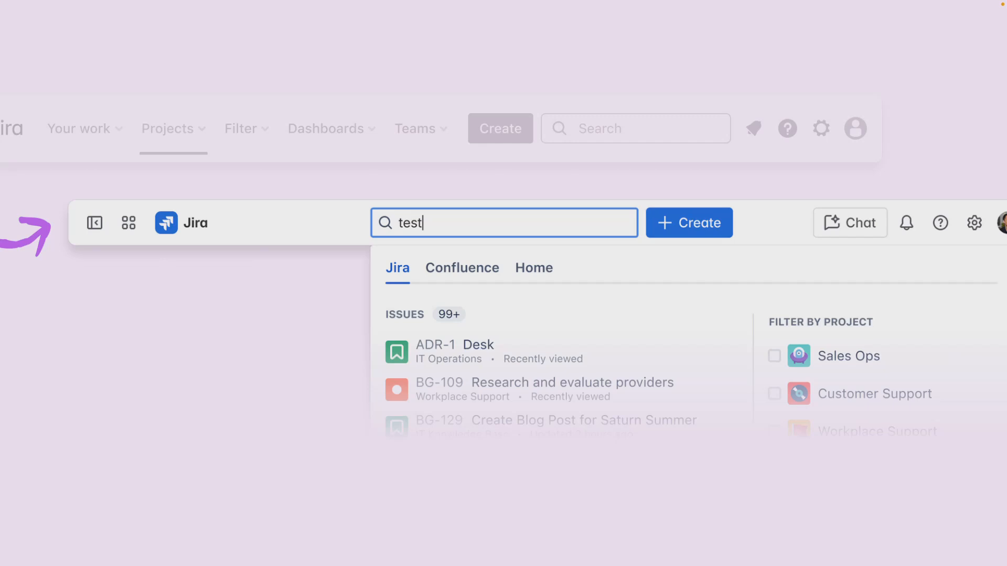
mouse_move(803, 213)
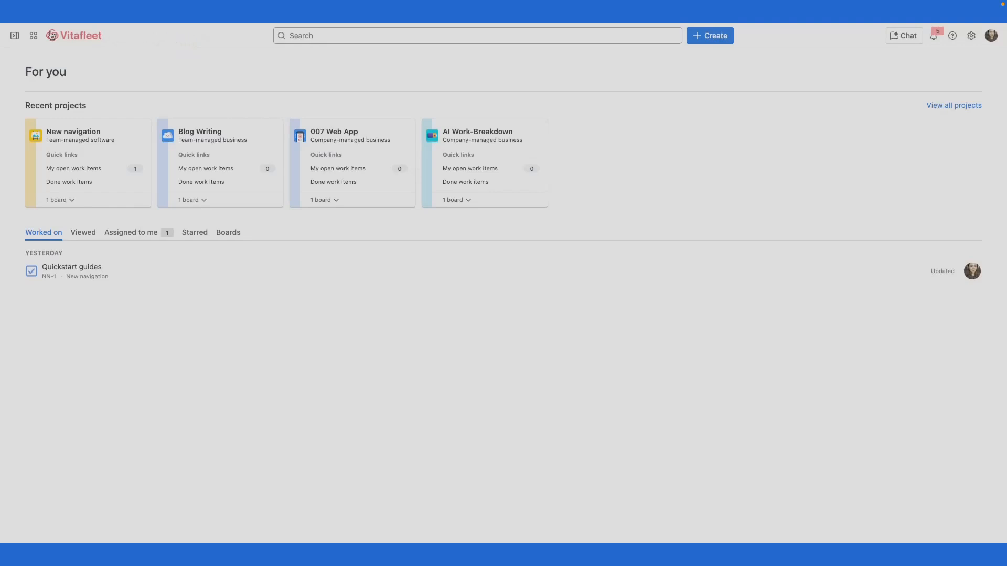
Dock the navigation sidebar open beside the For you page.
click(14, 35)
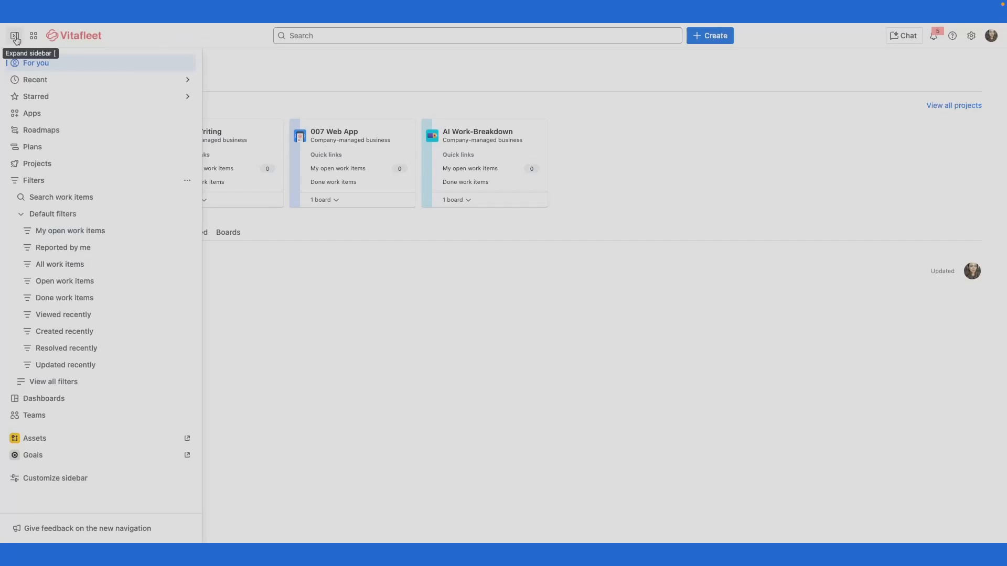
mouse_move(203, 25)
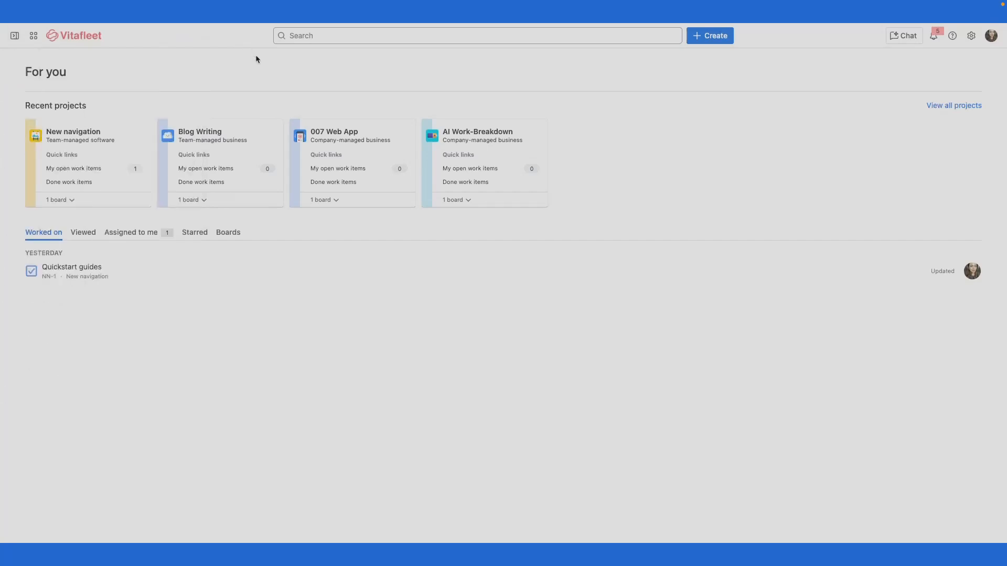
click(13, 36)
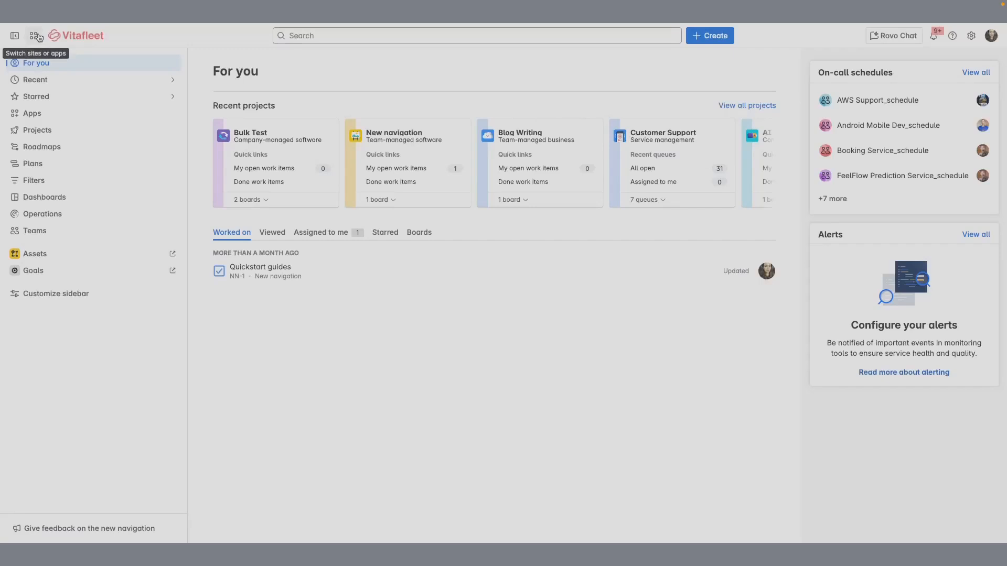
Switch from the Atlassian site to the Vitafleet site's apps in the site switcher.
click(37, 36)
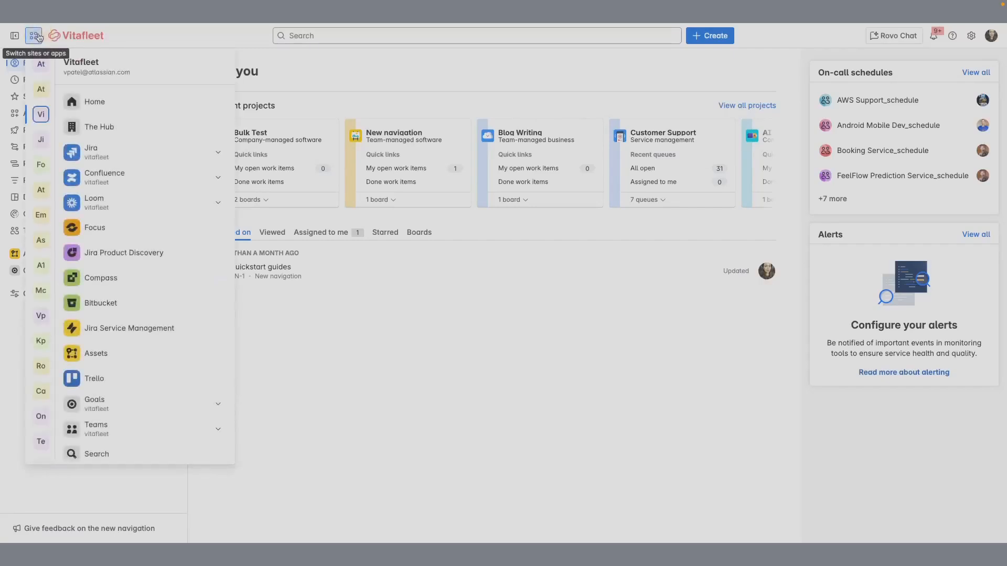
click(41, 64)
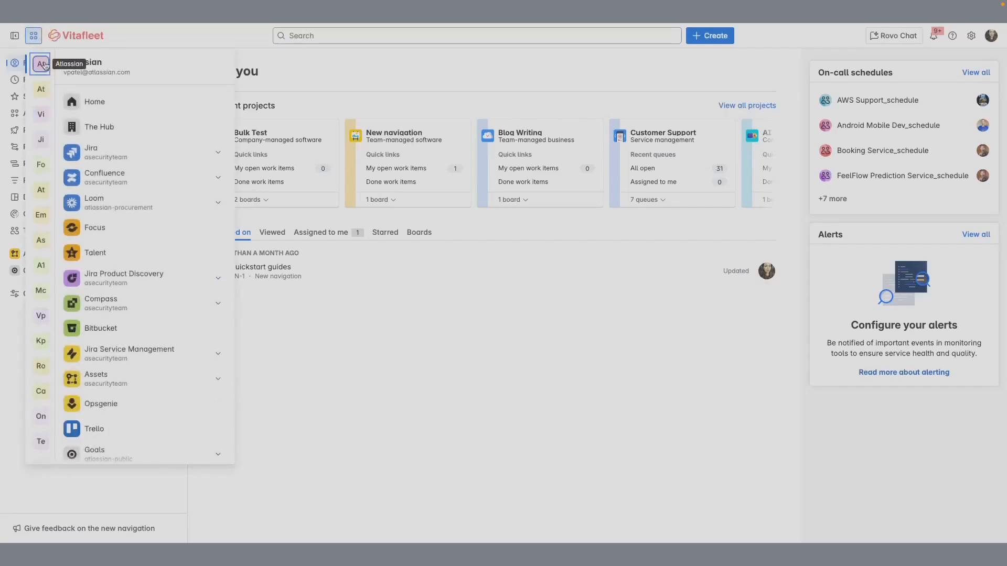
click(40, 114)
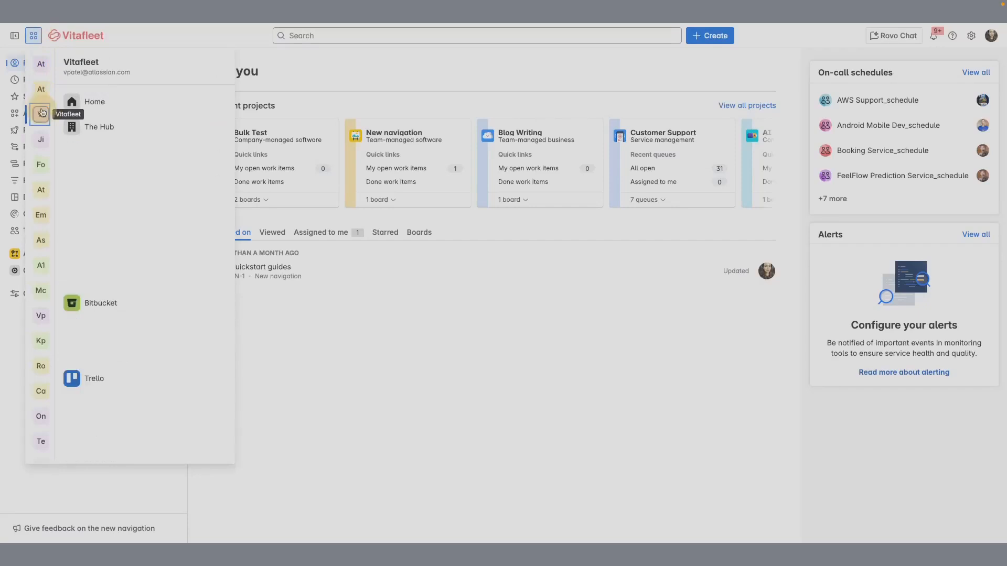
click(40, 114)
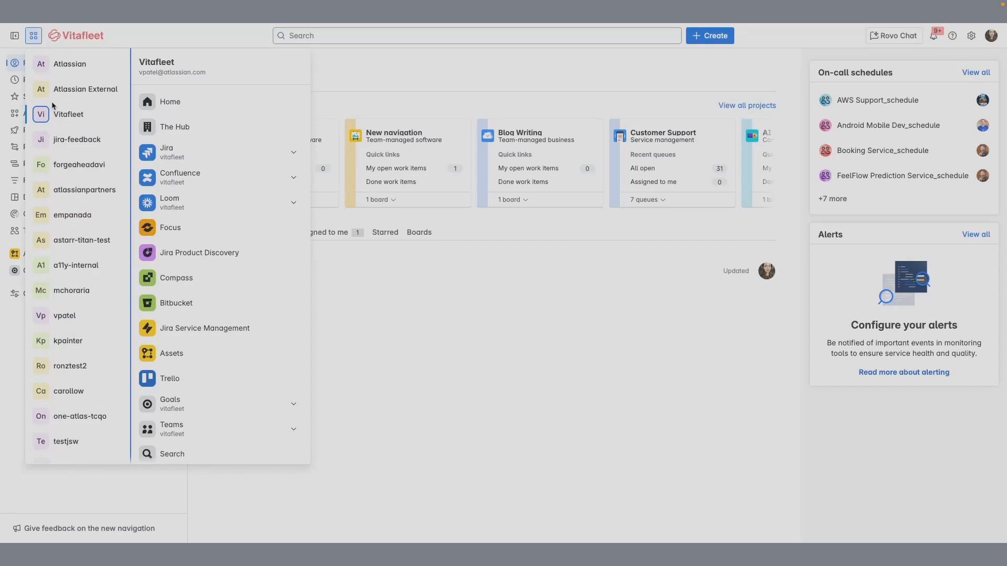
mouse_move(68, 114)
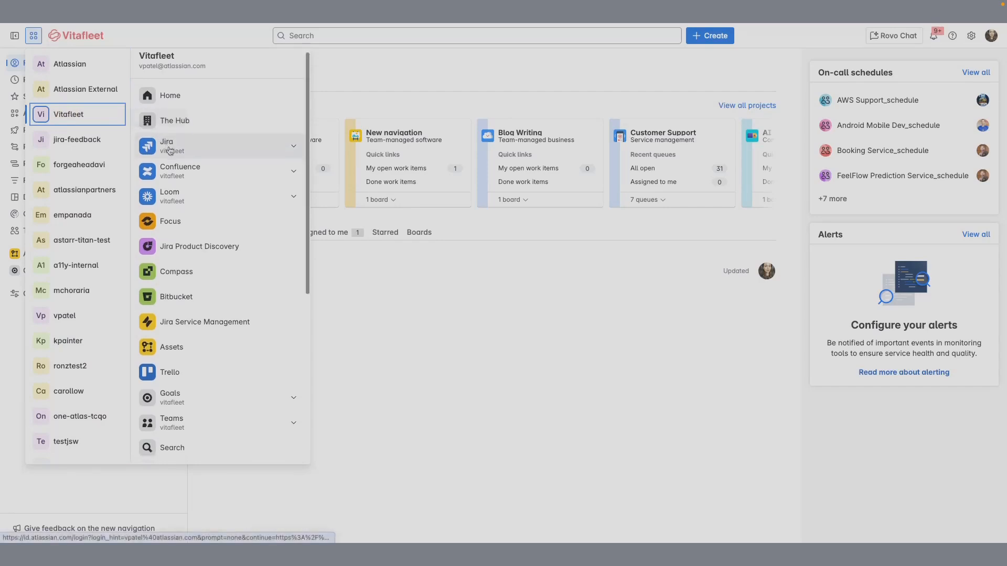
Expand the lists of available Jira and Confluence sites and browse through them.
click(292, 145)
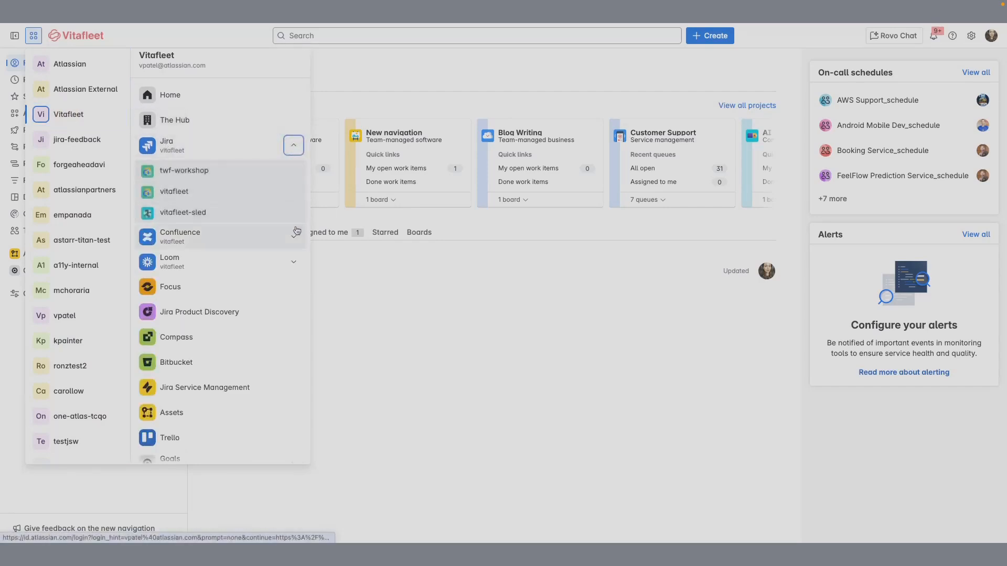
click(292, 262)
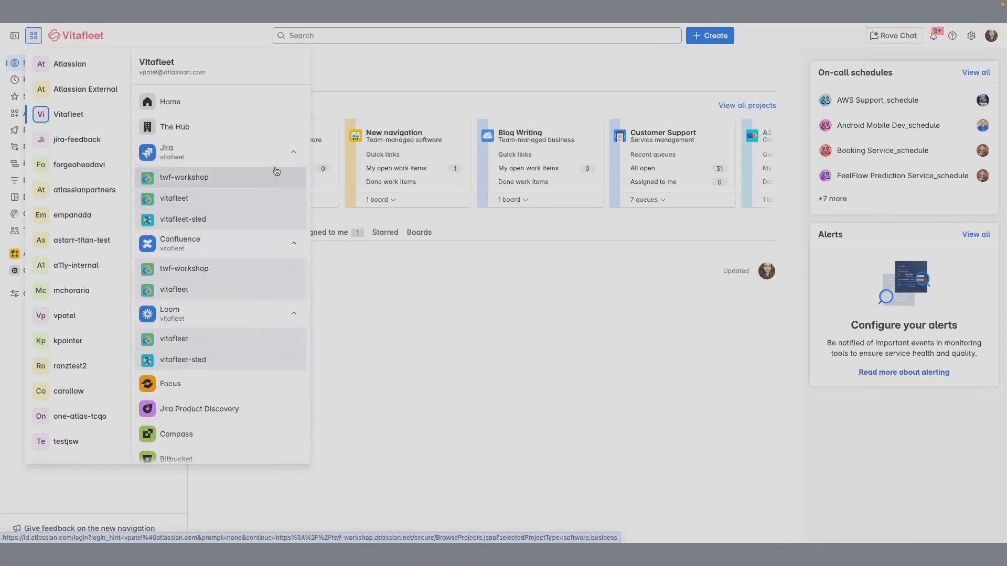
click(293, 153)
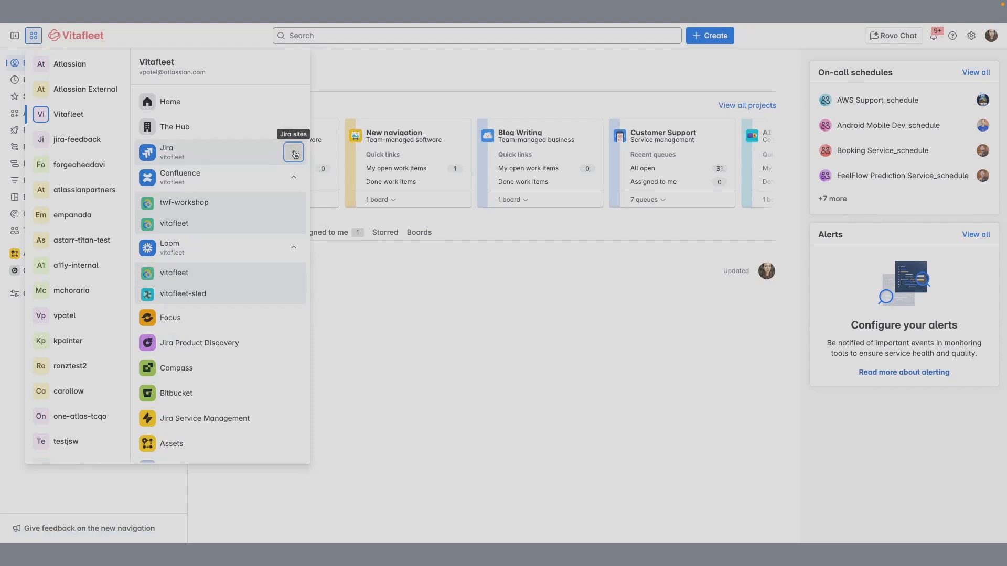
click(293, 152)
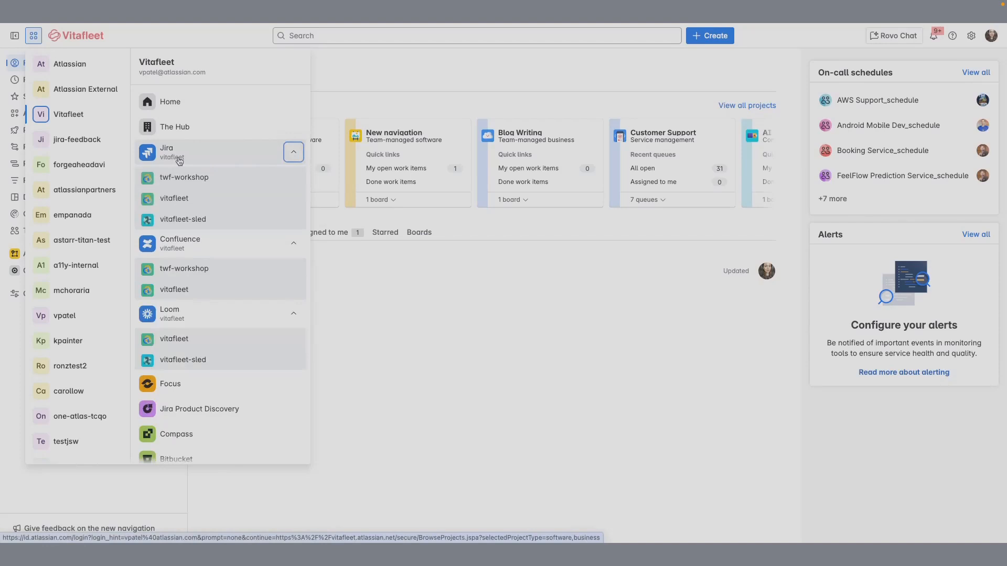
mouse_move(68, 114)
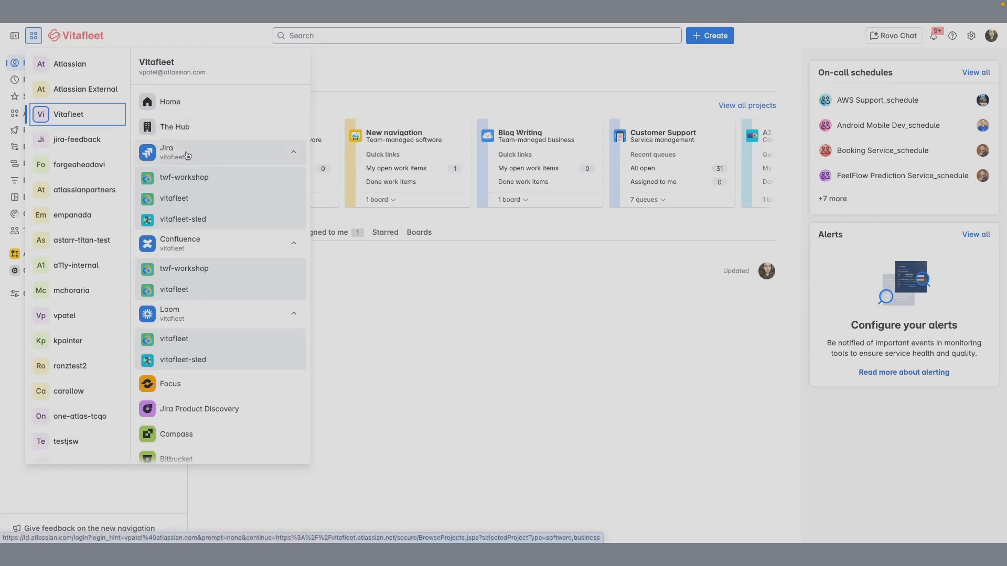
mouse_move(182, 160)
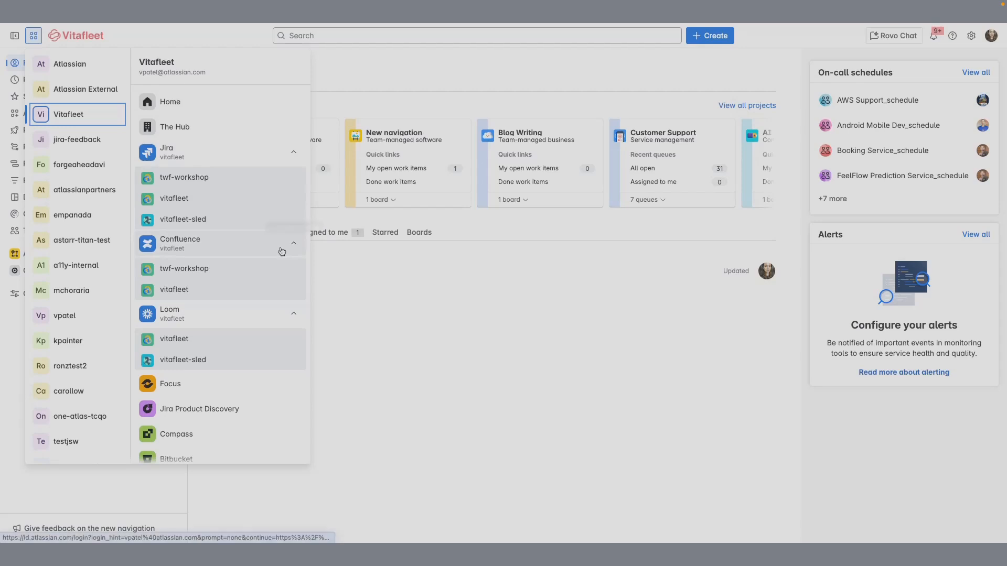
scroll(down, 3)
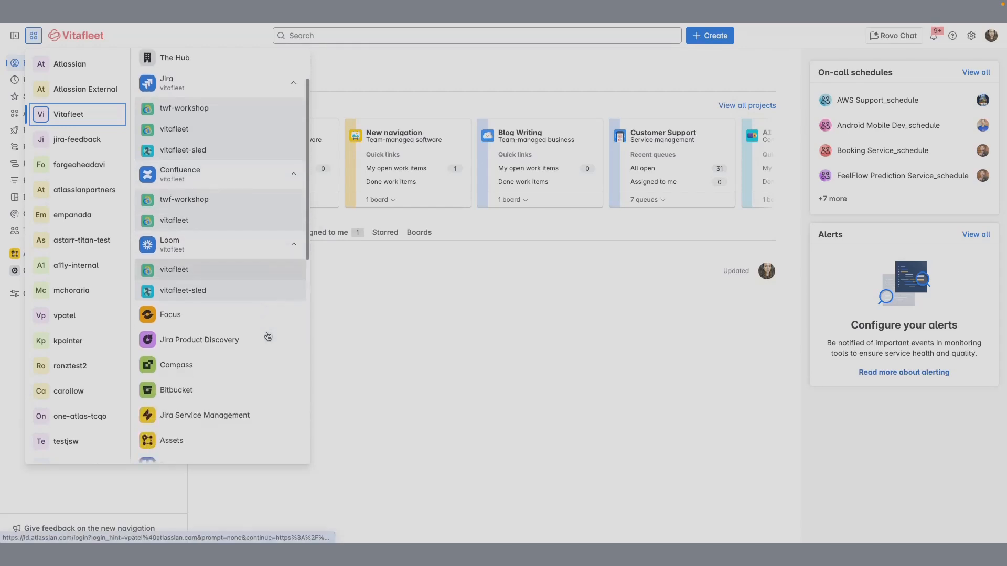
scroll(down, 3)
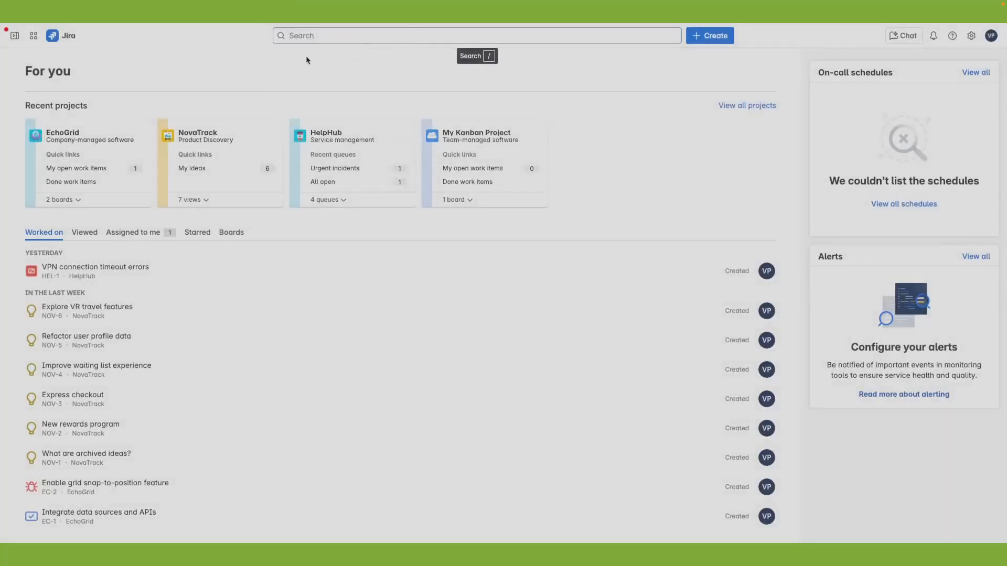
click(476, 36)
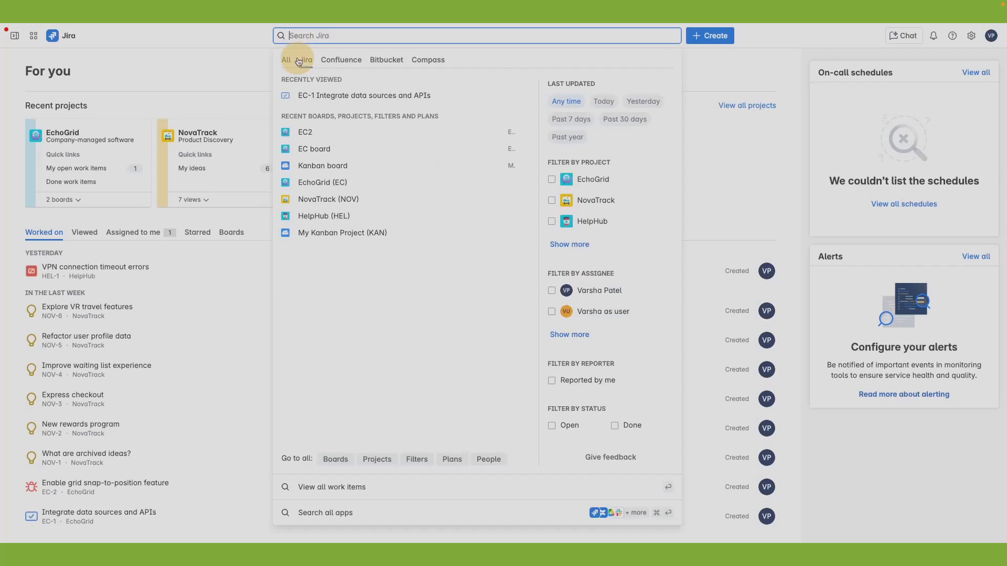
click(341, 60)
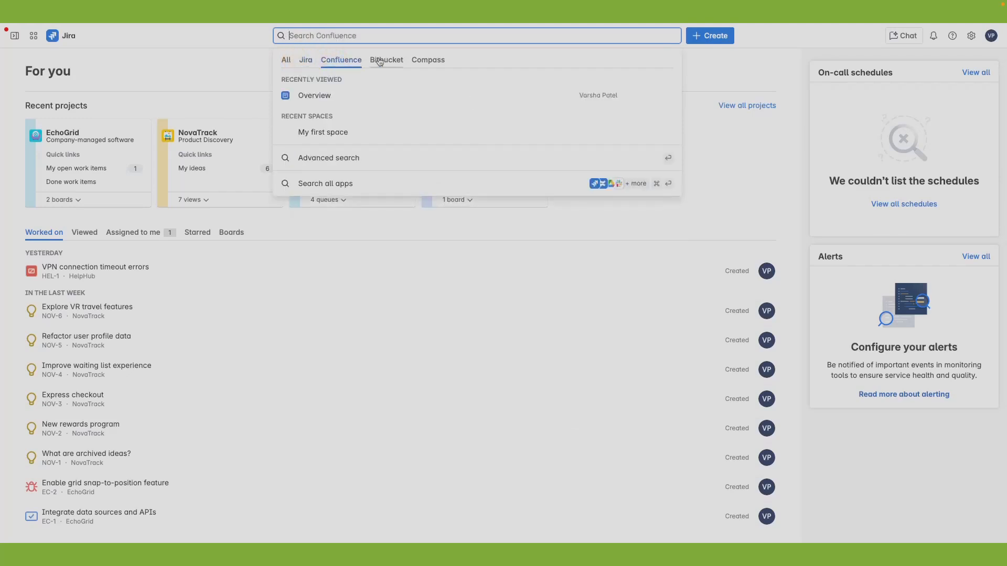
click(428, 60)
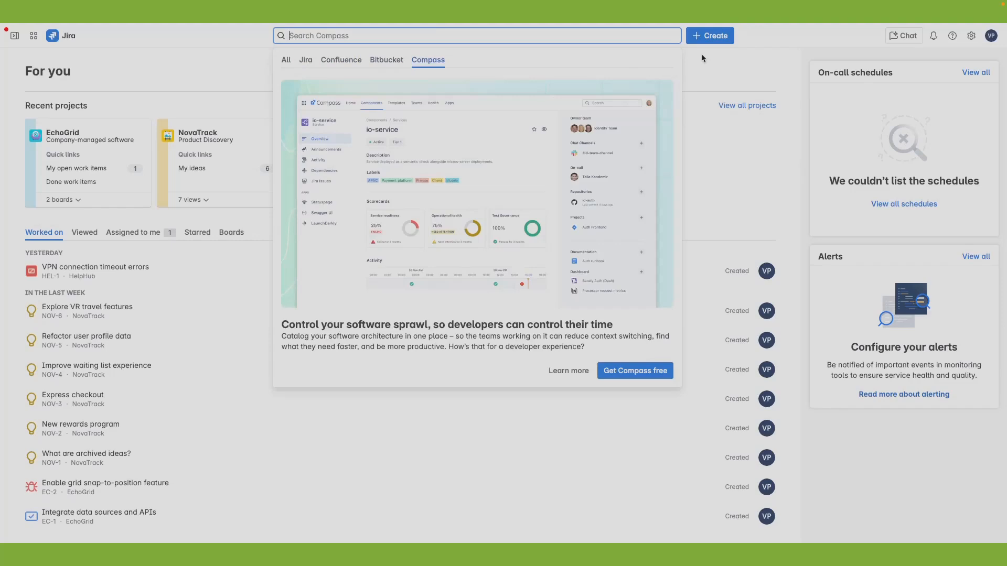
click(704, 57)
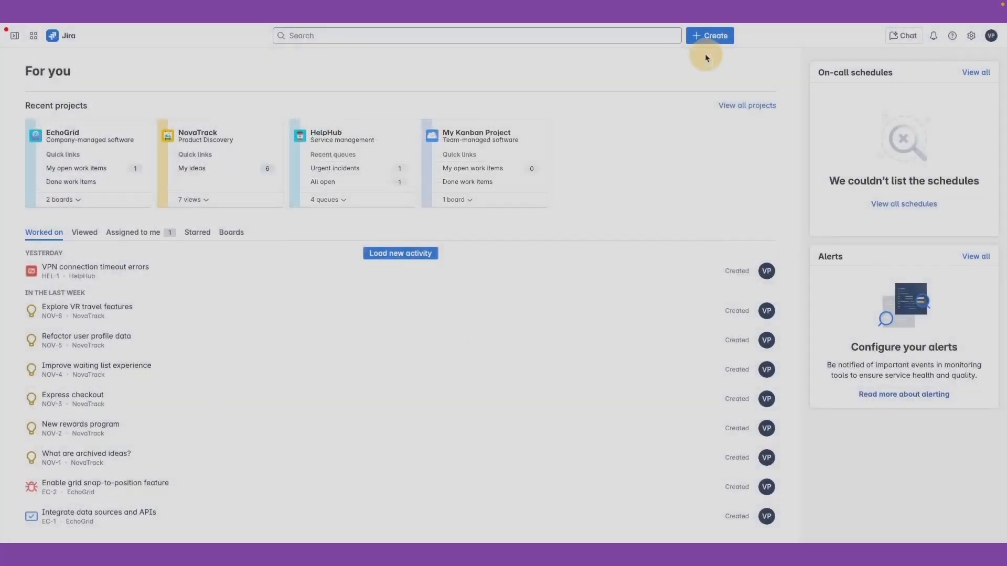
Start a new EchoGrid Story with the summary 'New nav supp'.
click(710, 36)
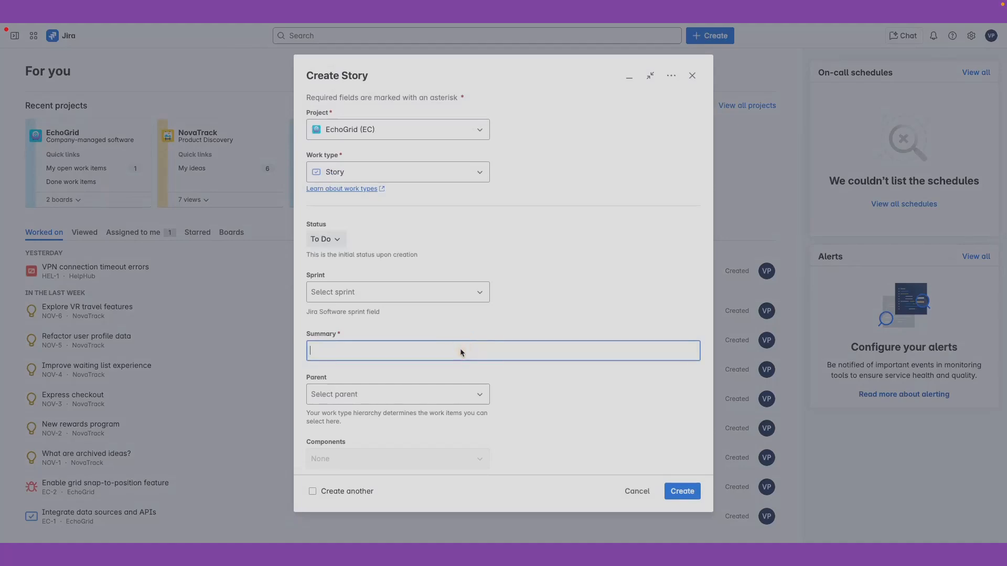
text(New nav supp)
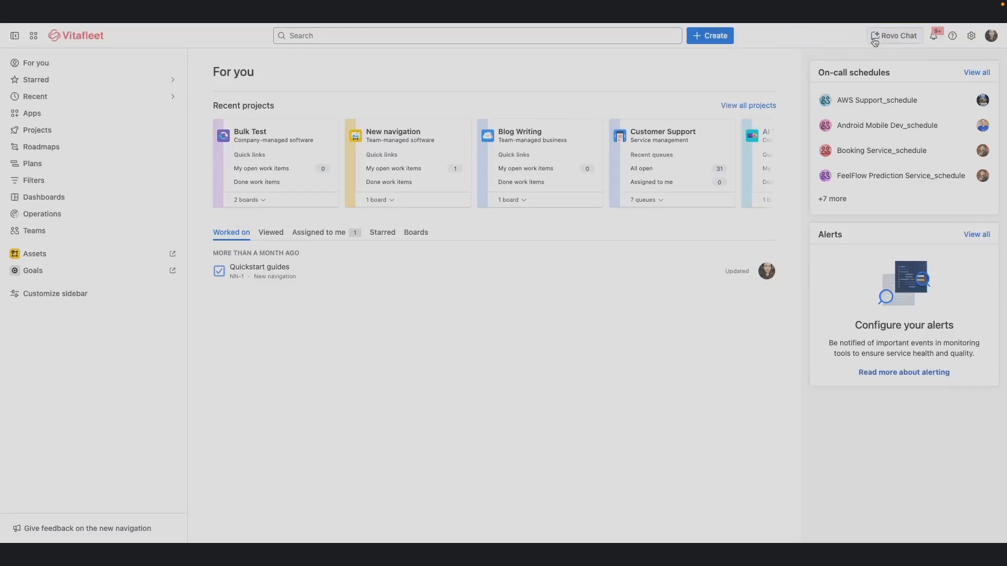
Ask Rovo Chat for the 'Write an update about my week' draft.
click(893, 36)
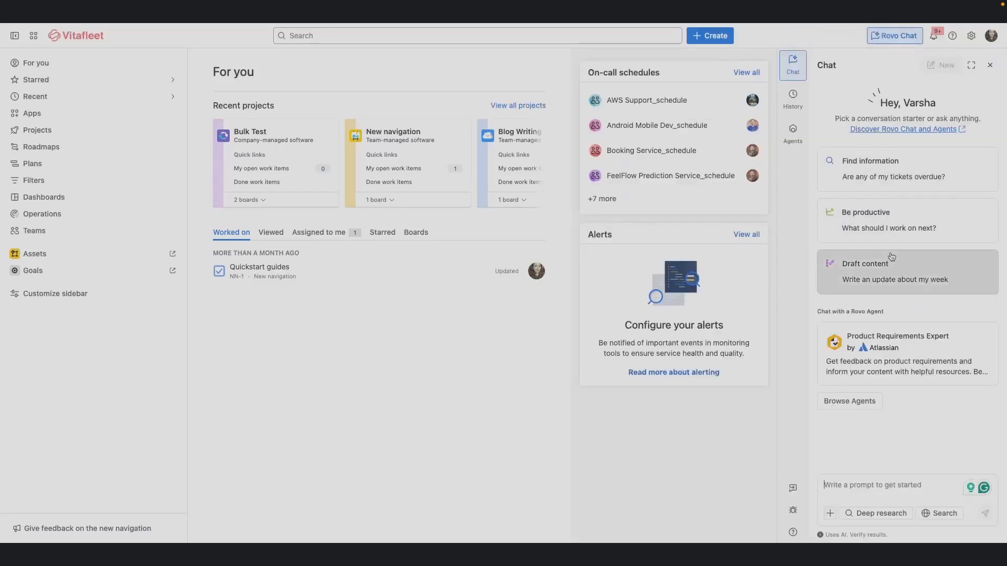
click(893, 271)
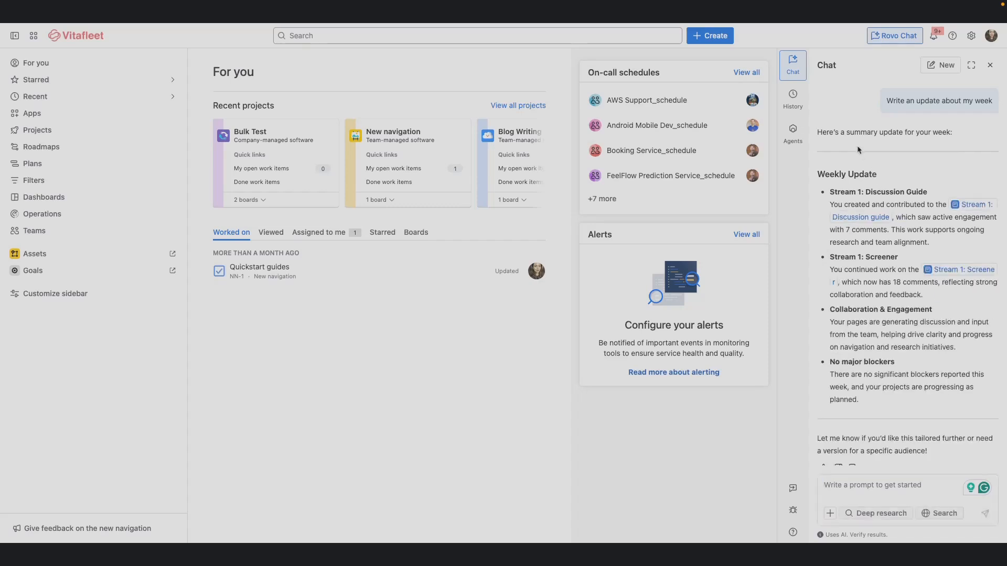
Have the Product Requirements Expert agent suggest PRD user stories, then close the chat.
click(793, 134)
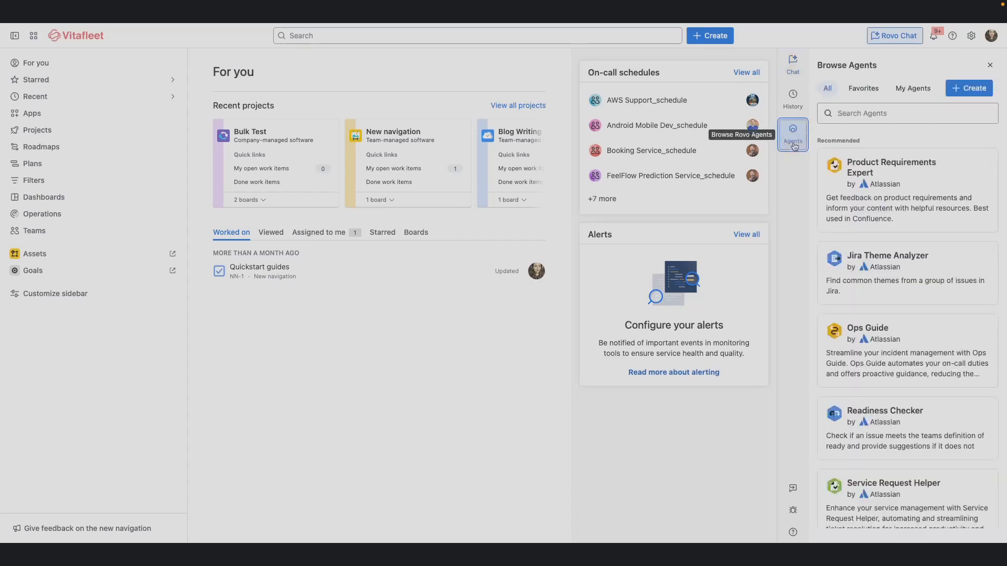
click(906, 166)
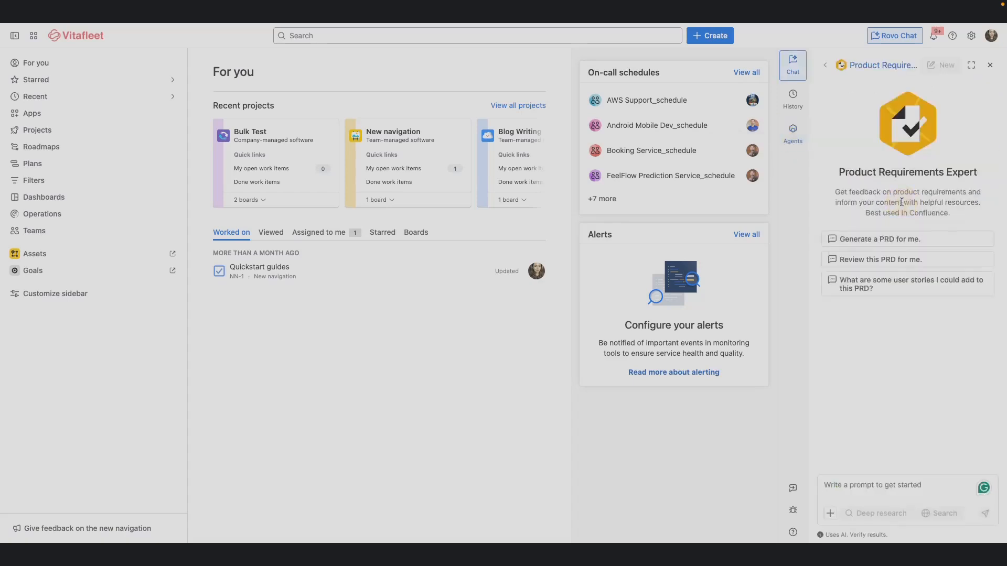
click(906, 284)
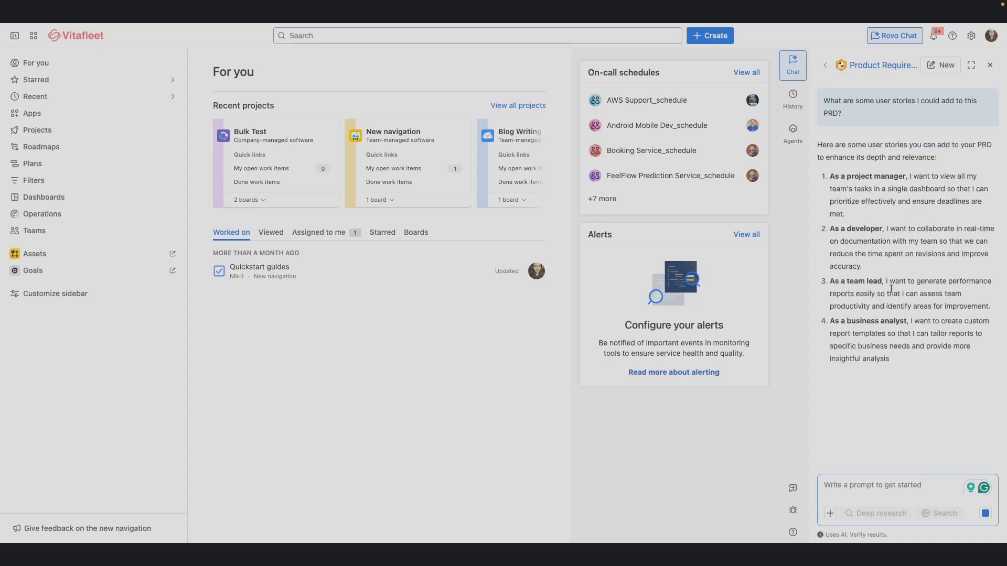
click(990, 65)
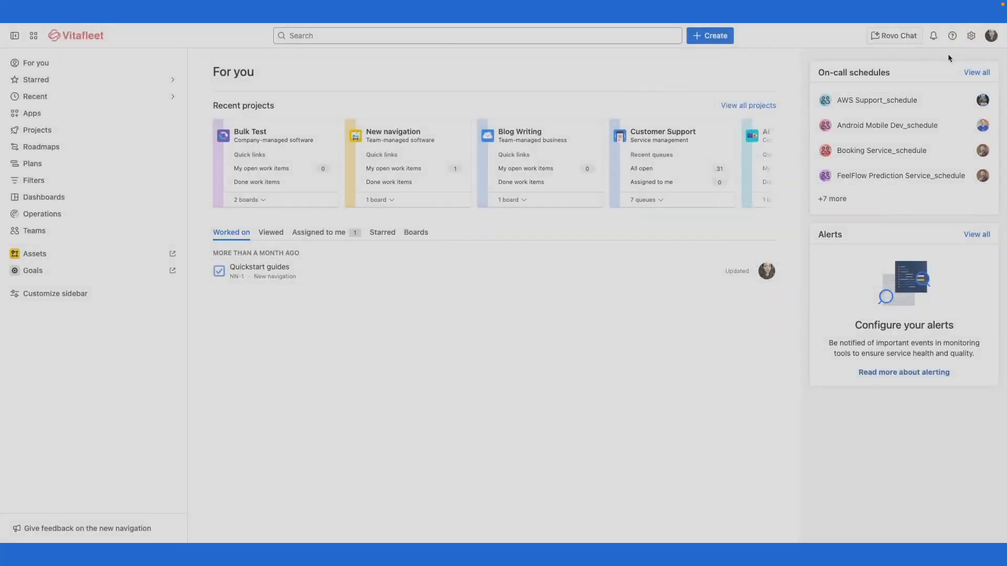
click(934, 36)
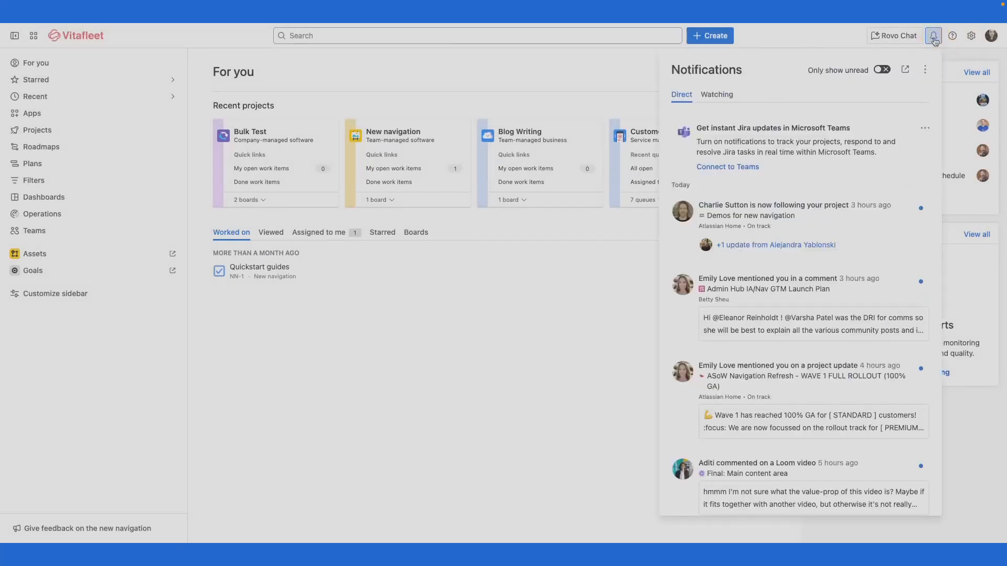
click(952, 36)
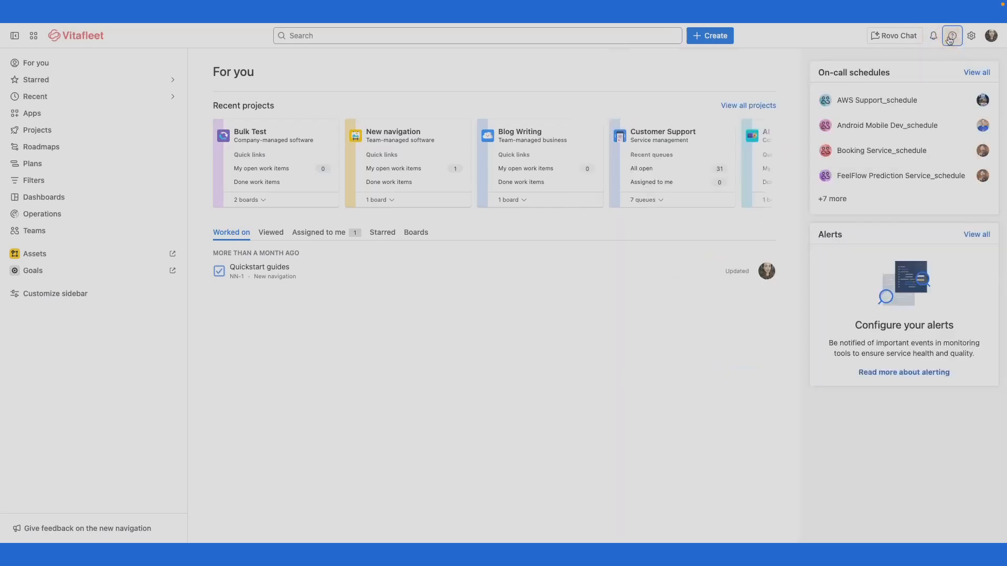
click(971, 36)
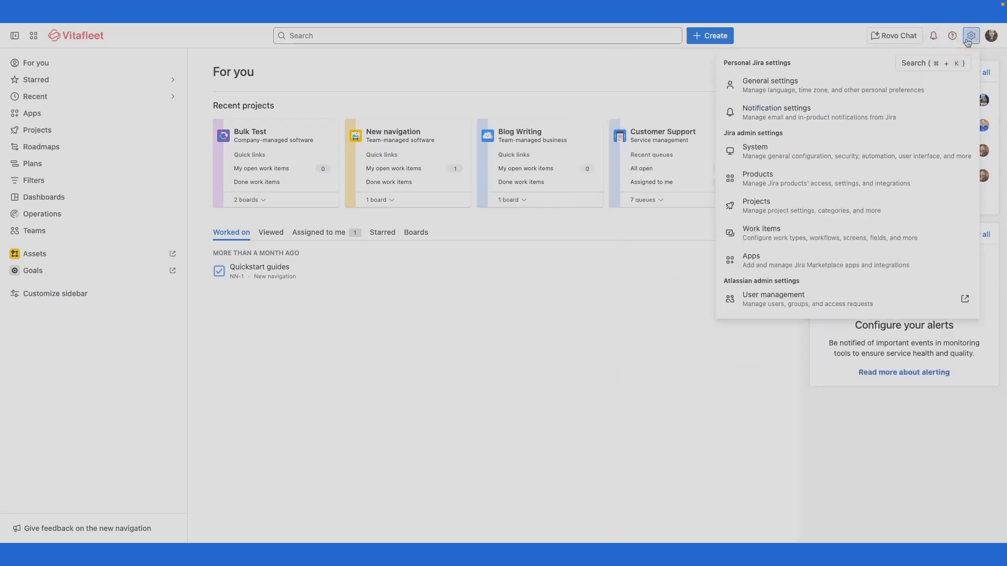
click(971, 36)
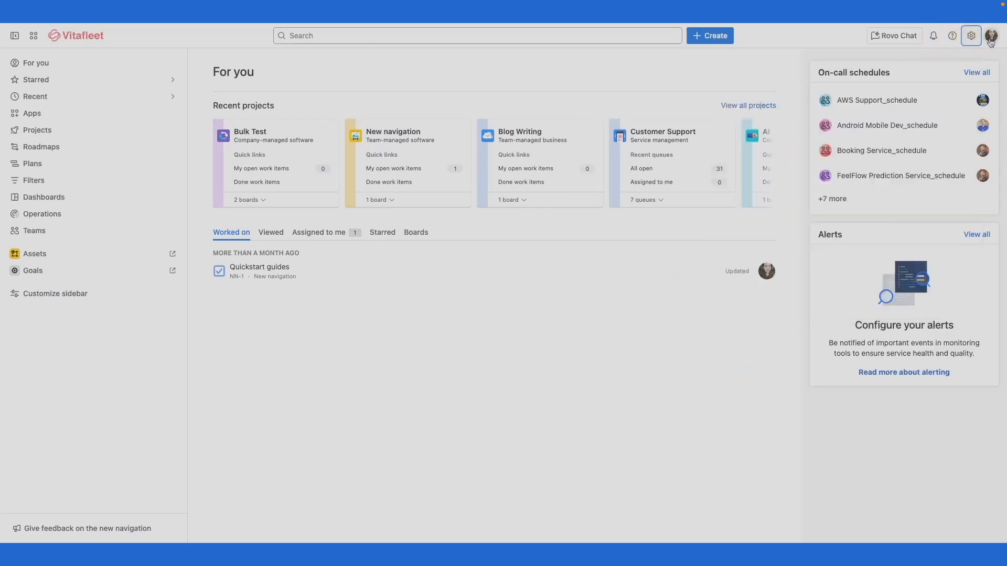